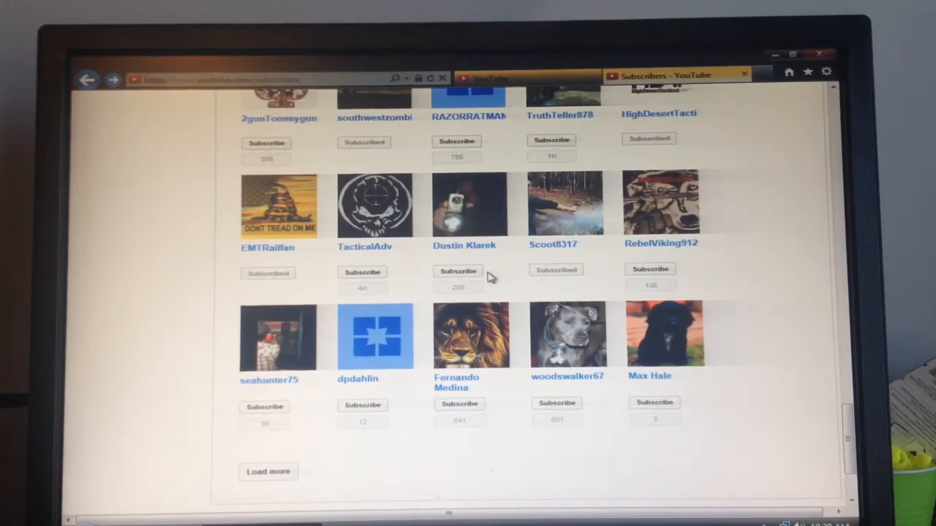
{"action": "mouse_move", "coordinate": [518, 232]}
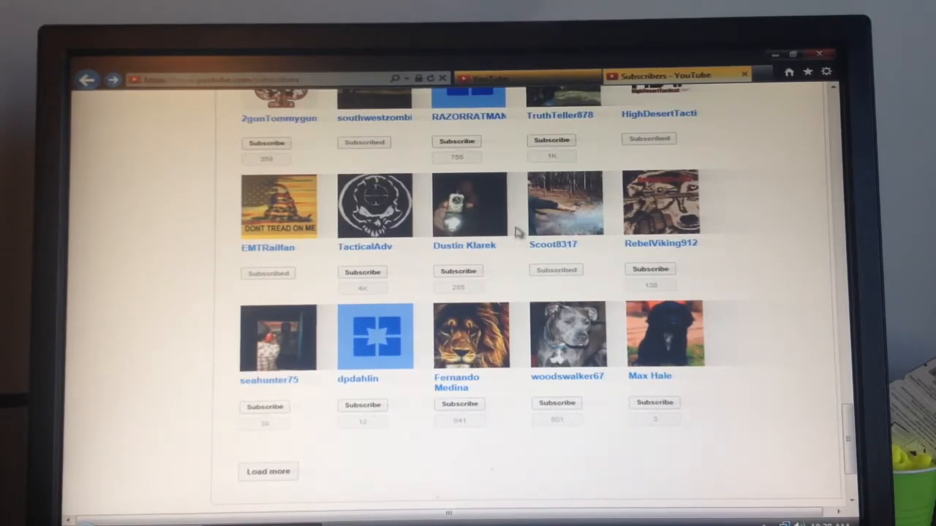
{"action": "mouse_move", "coordinate": [519, 187]}
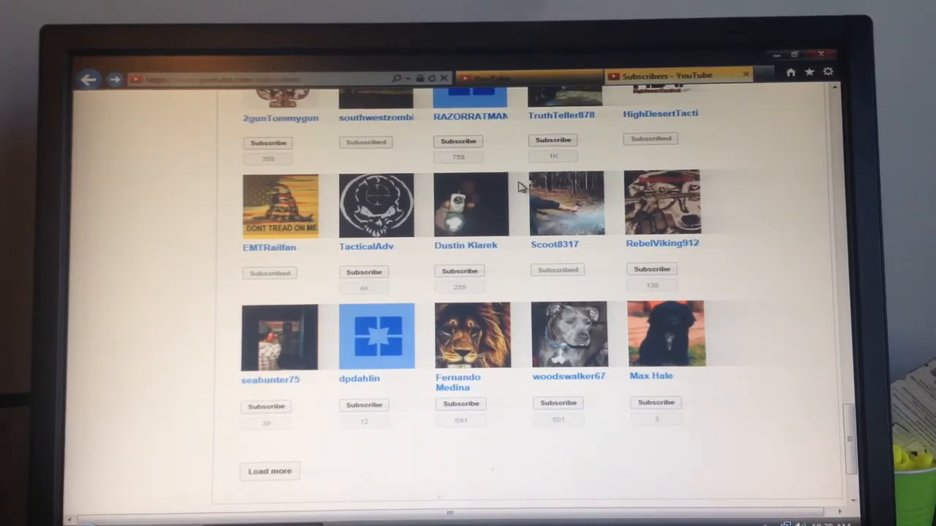
{"action": "mouse_move", "coordinate": [487, 250]}
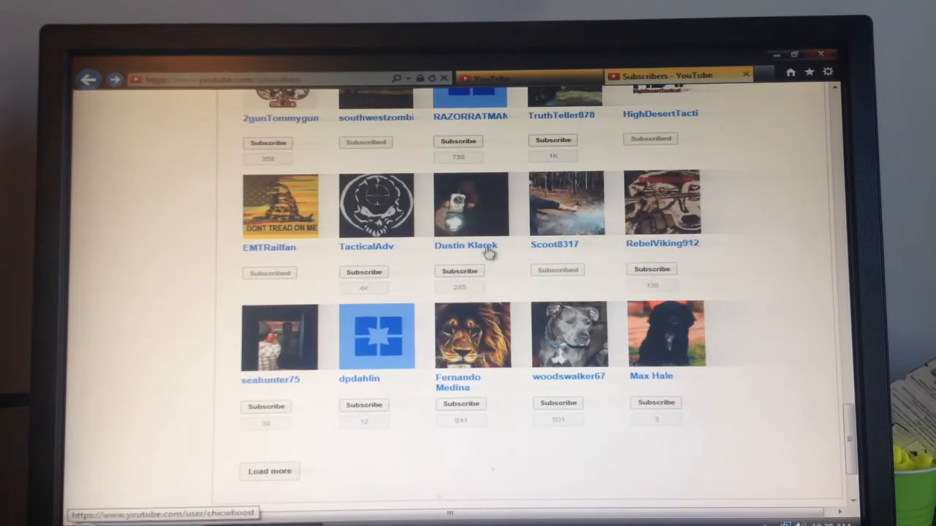
{"action": "mouse_move", "coordinate": [466, 245]}
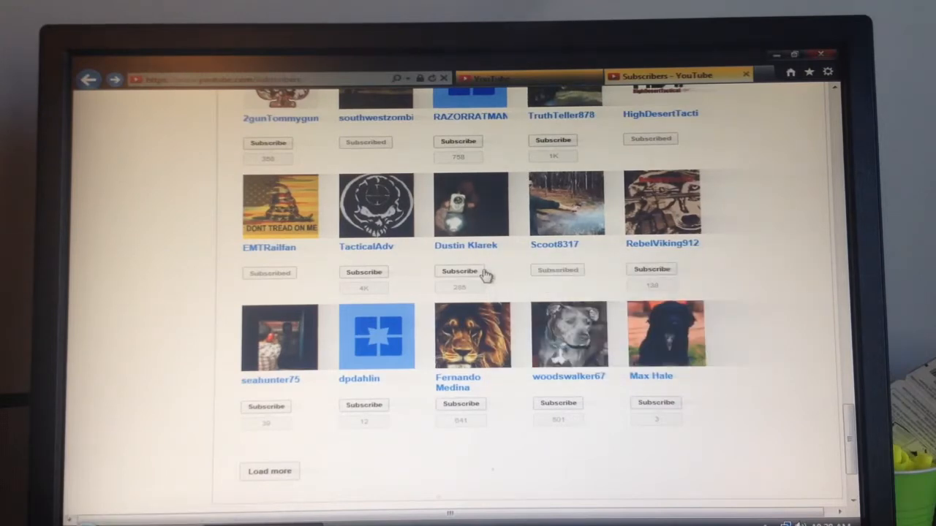
{"action": "mouse_move", "coordinate": [438, 284]}
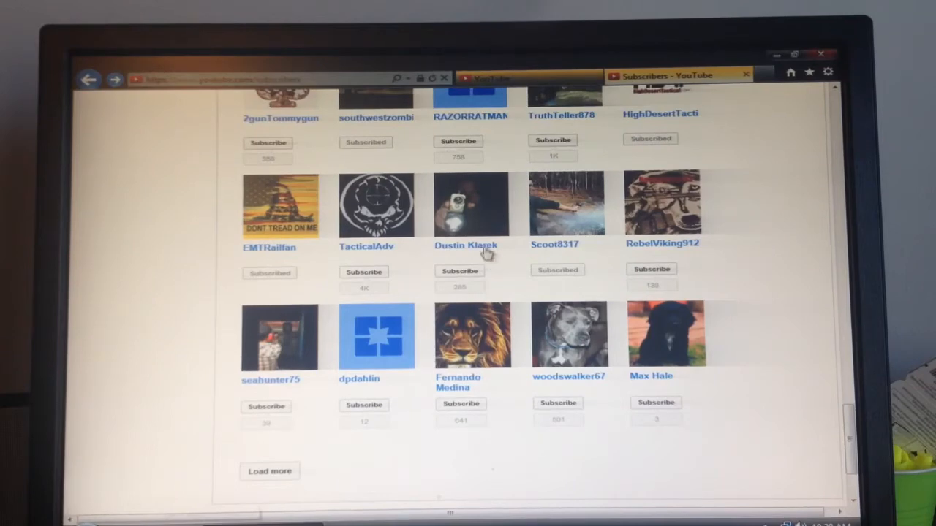
{"action": "mouse_move", "coordinate": [466, 245]}
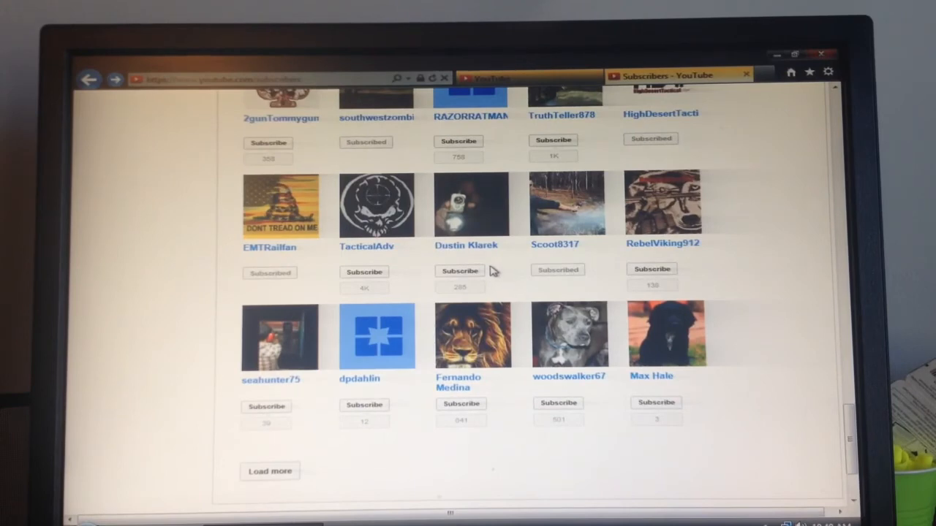
{"action": "mouse_move", "coordinate": [488, 264]}
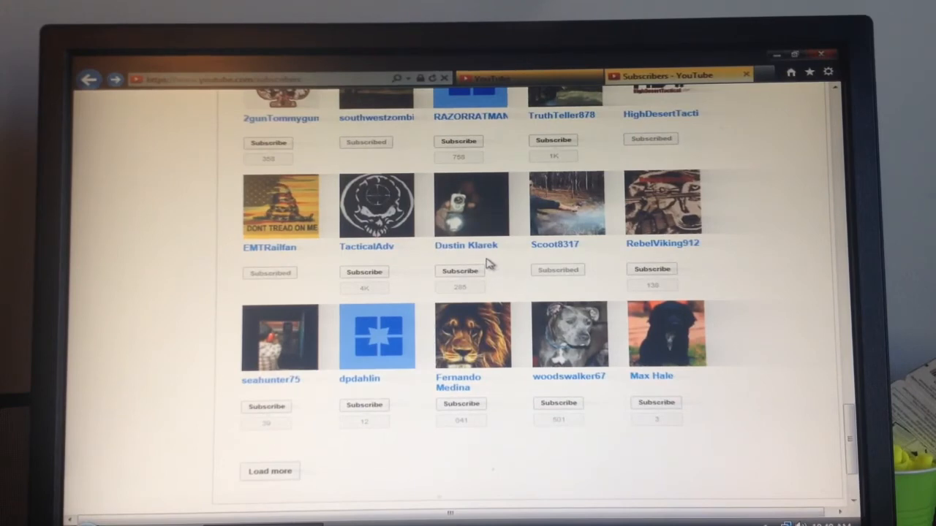
{"action": "mouse_move", "coordinate": [471, 244]}
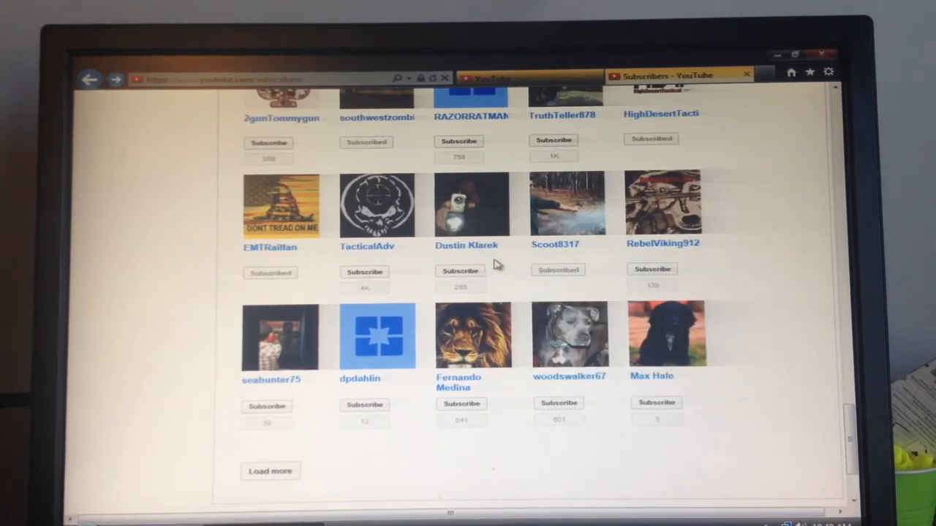
{"action": "mouse_move", "coordinate": [473, 334]}
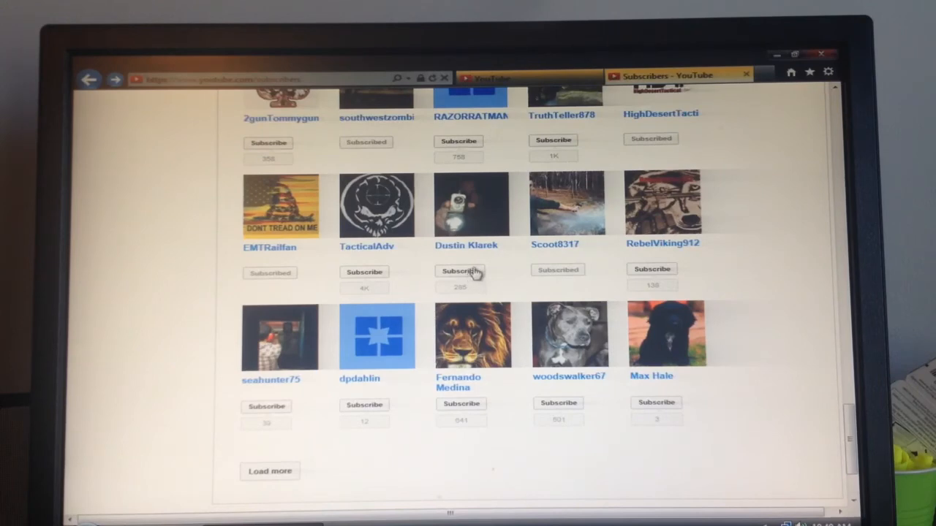
{"action": "mouse_move", "coordinate": [502, 271]}
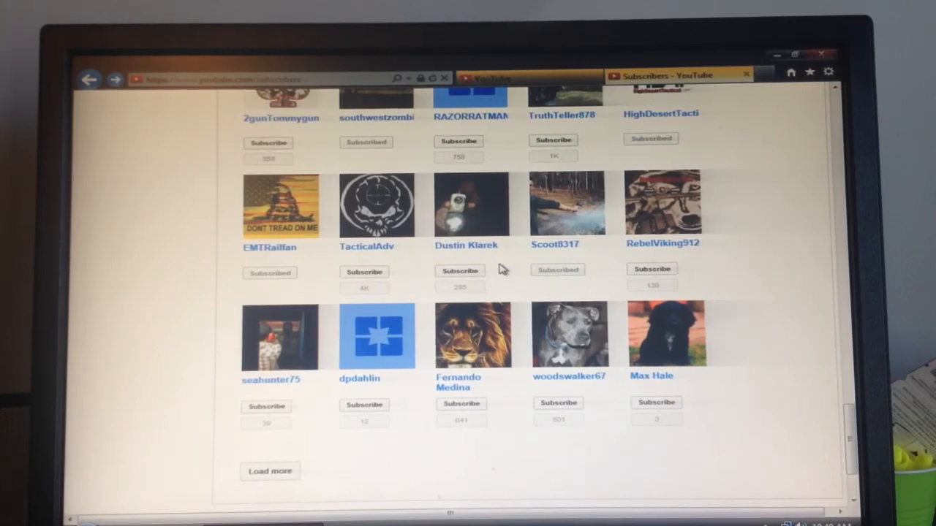
{"action": "mouse_move", "coordinate": [513, 267]}
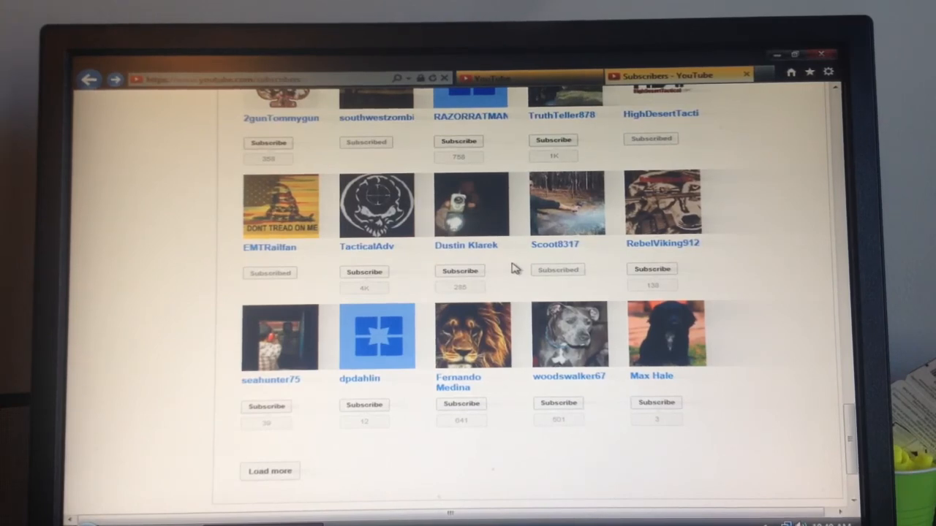